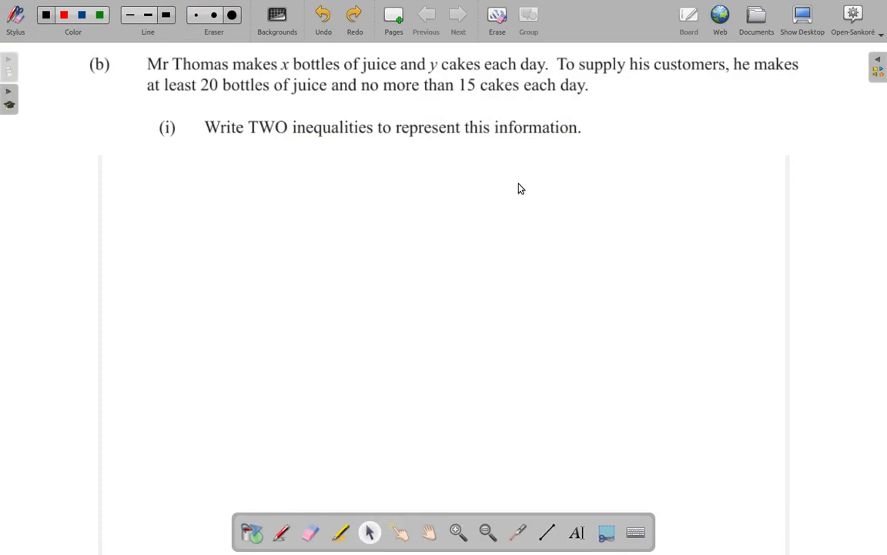
mouse_move(583, 35)
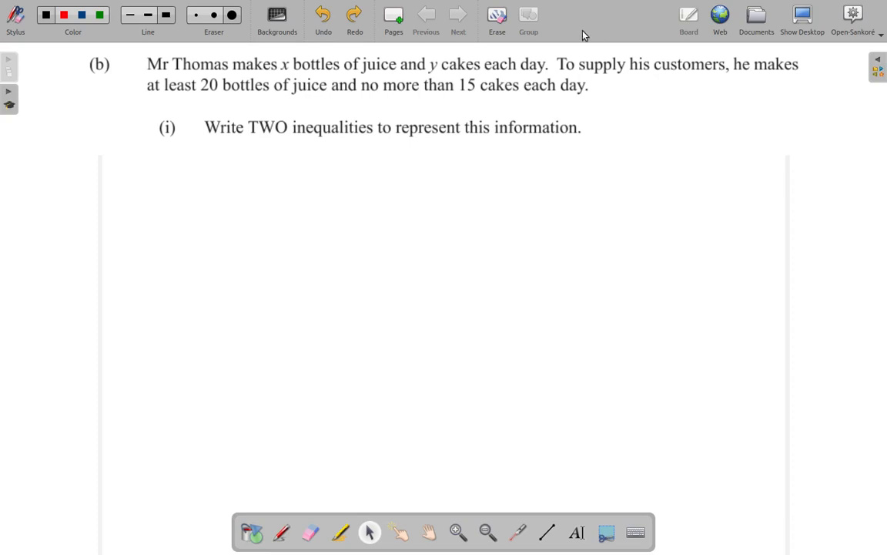
mouse_move(527, 79)
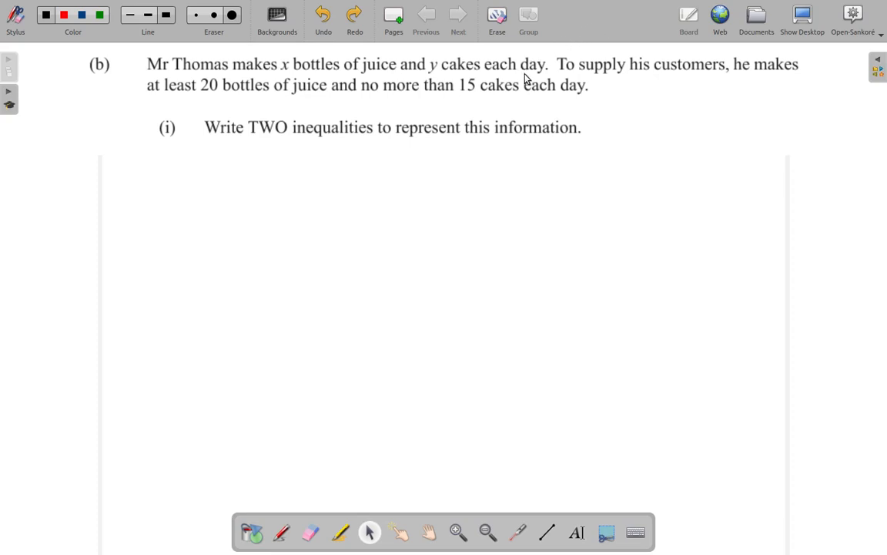
mouse_move(727, 77)
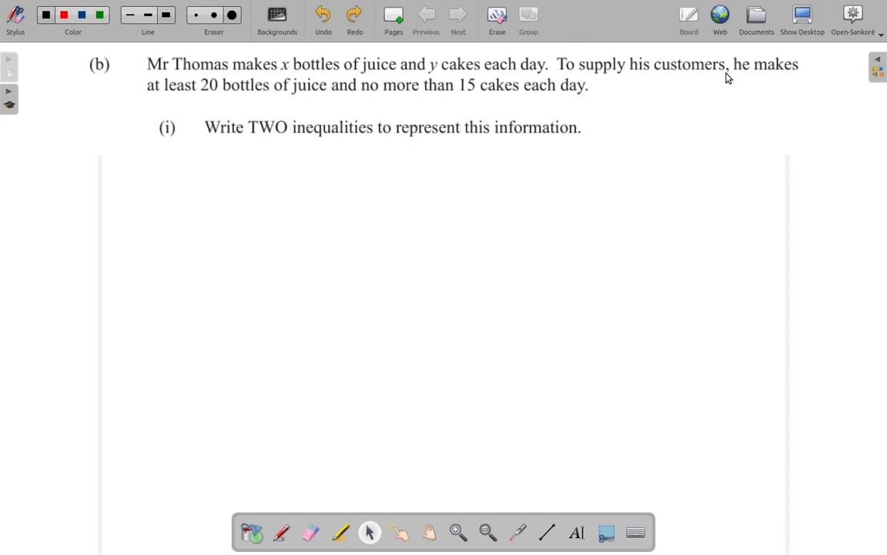
mouse_move(229, 105)
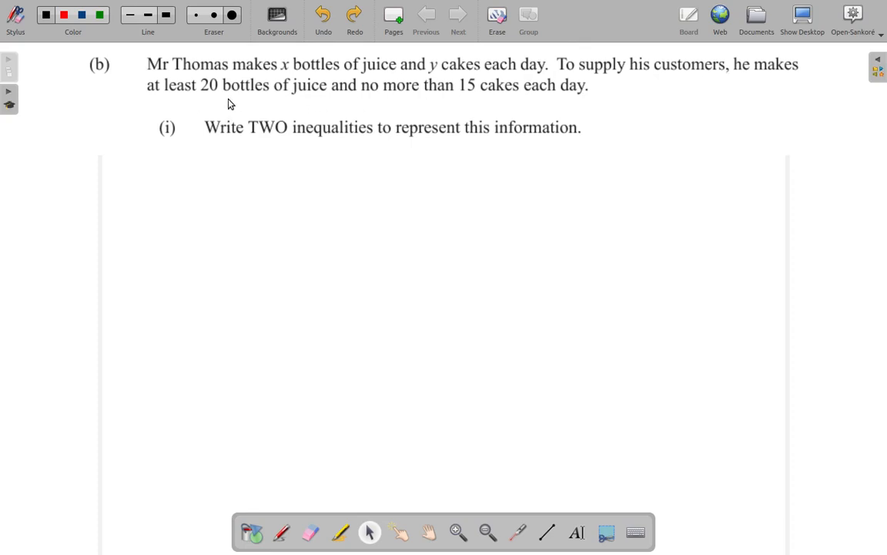
mouse_move(428, 102)
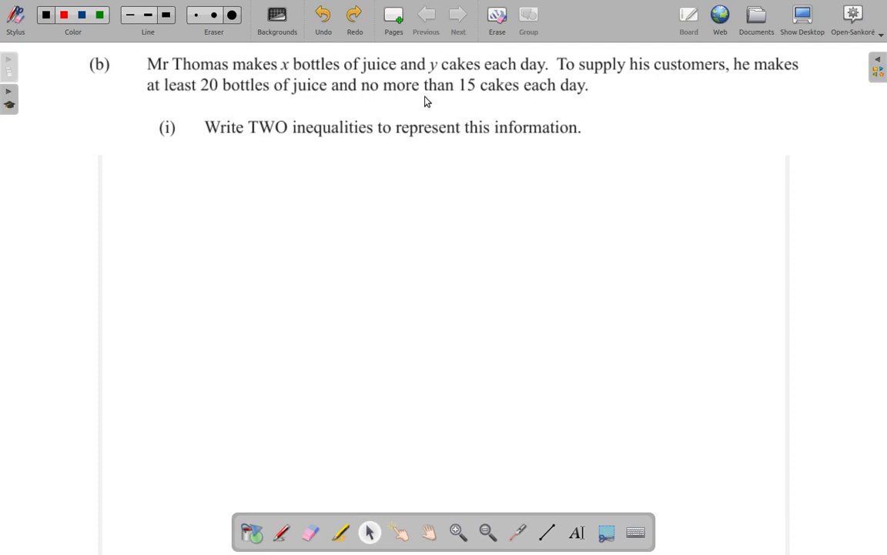
mouse_move(474, 100)
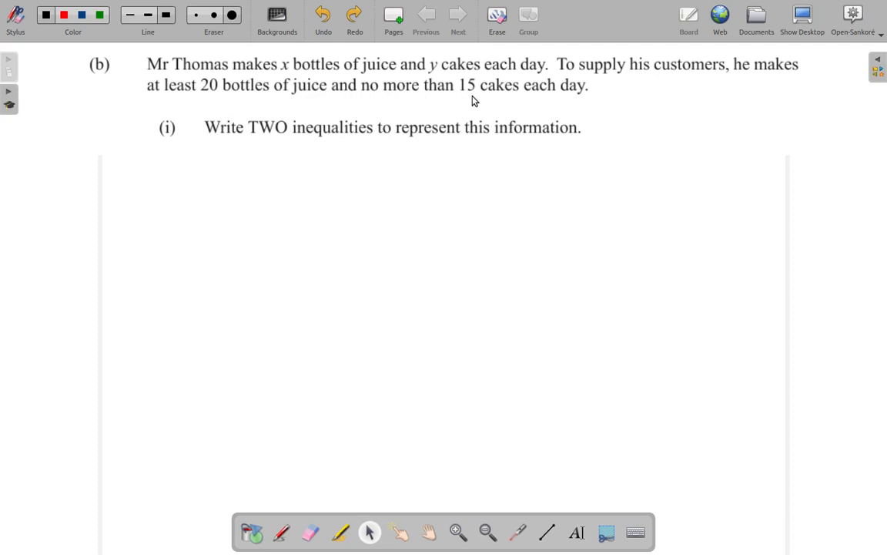
mouse_move(587, 114)
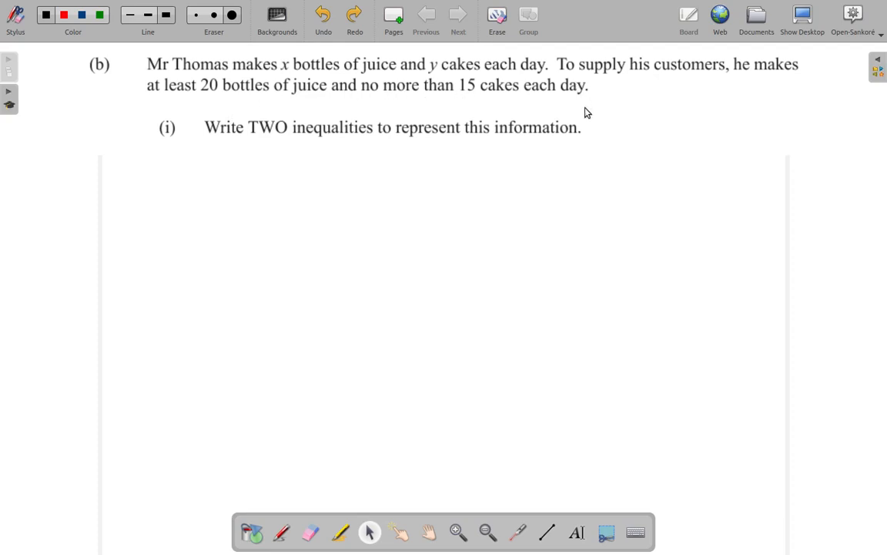
mouse_move(231, 148)
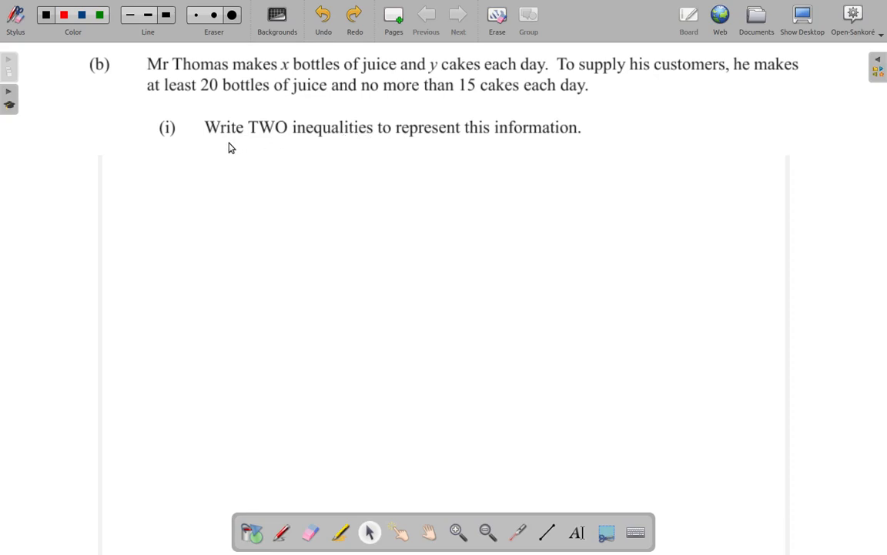
mouse_move(536, 151)
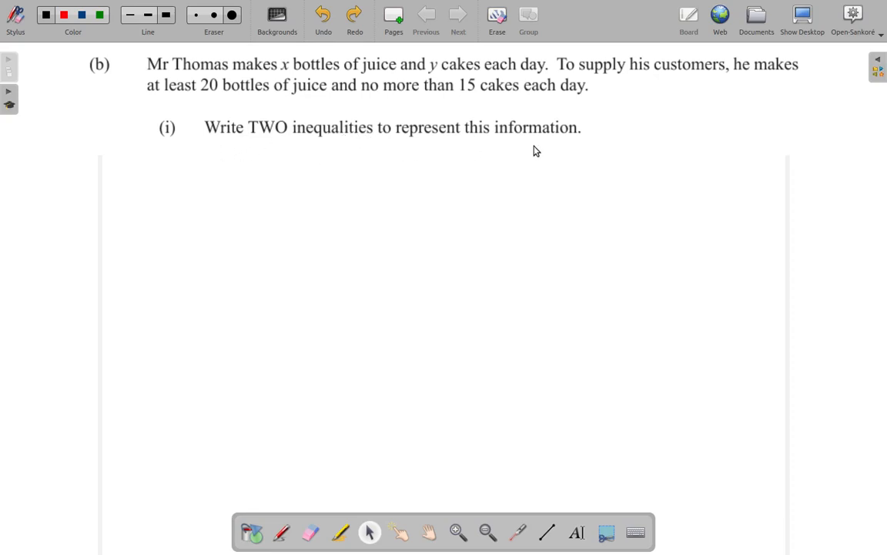
mouse_move(545, 148)
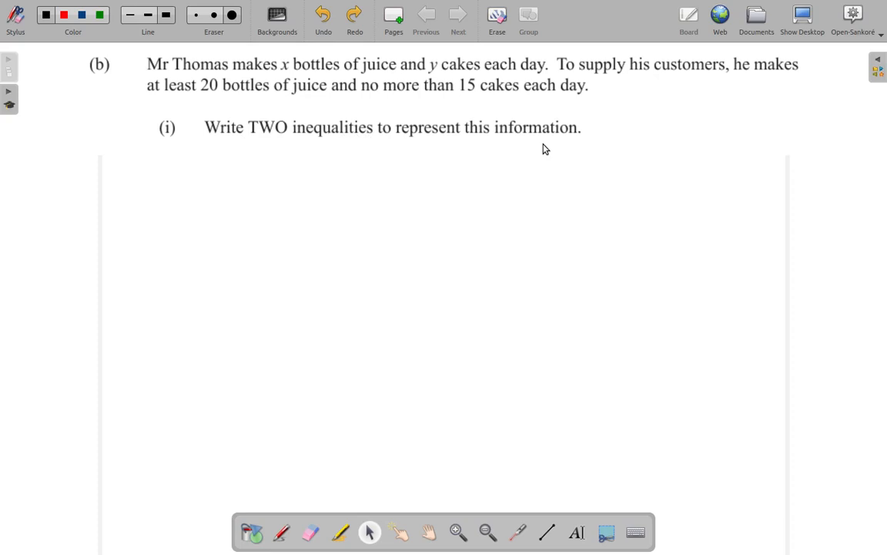
mouse_move(244, 108)
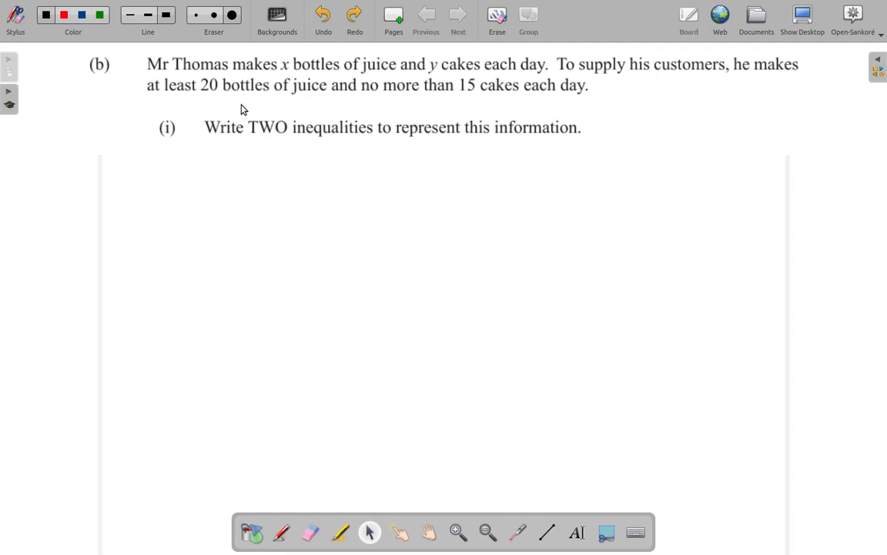
mouse_move(625, 90)
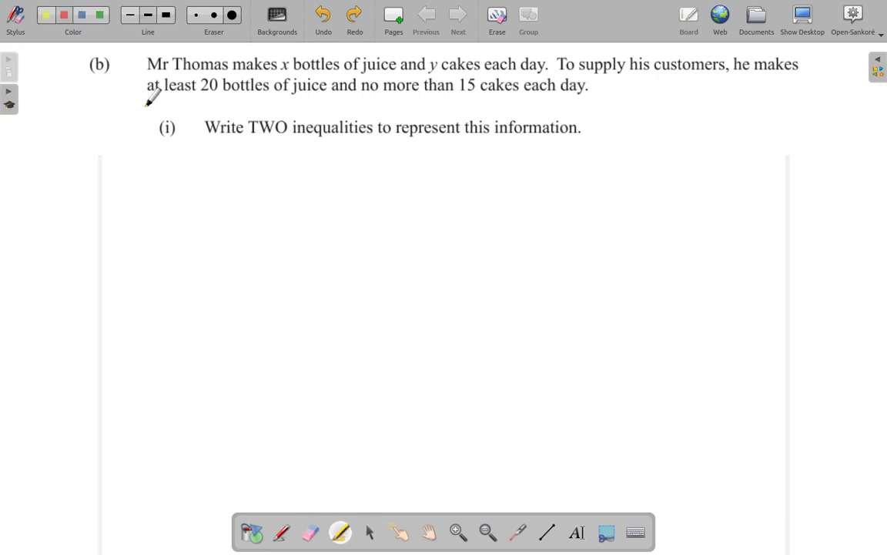
Step: Highlight the phrase 'at least 20' in the problem text with a red stroke
drag(139, 100, 219, 100)
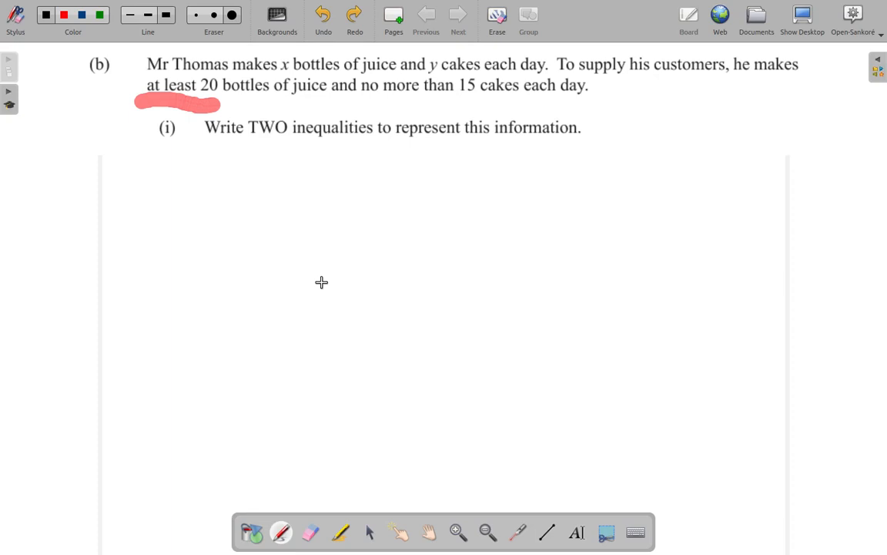
mouse_move(481, 191)
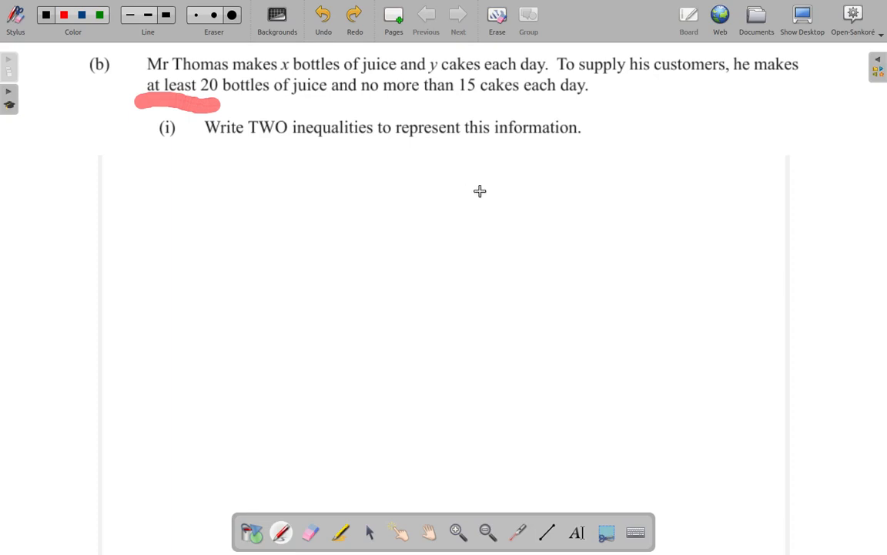
mouse_move(336, 88)
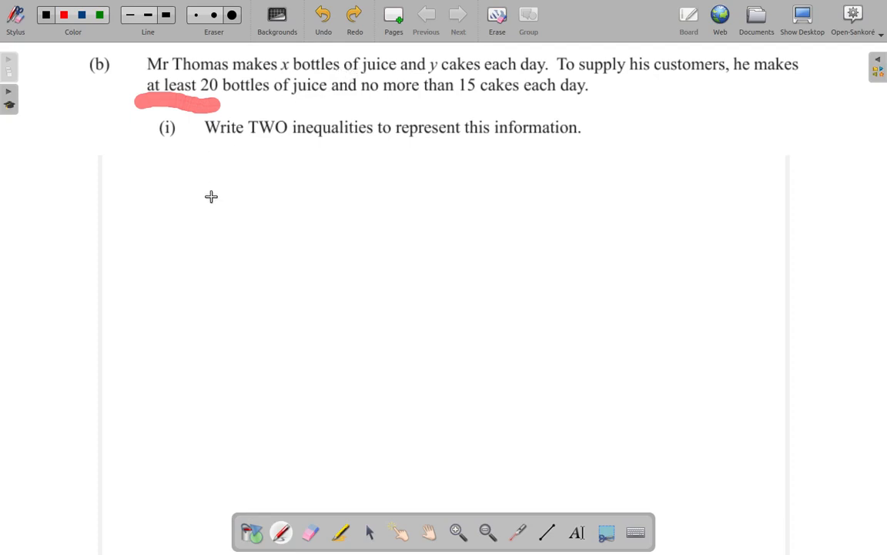
Step: Handwrite the letter x under part (i) to begin the inequality x ≥ 20
click(211, 197)
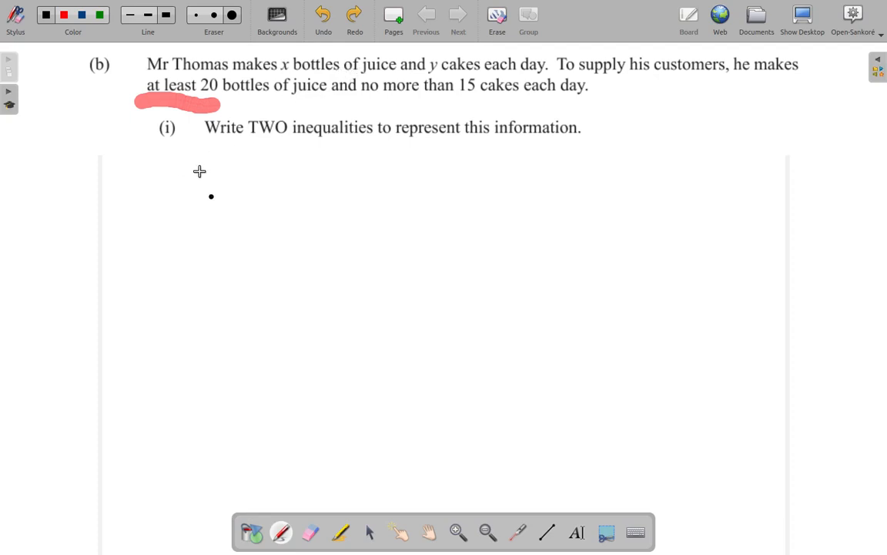
drag(200, 169, 231, 208)
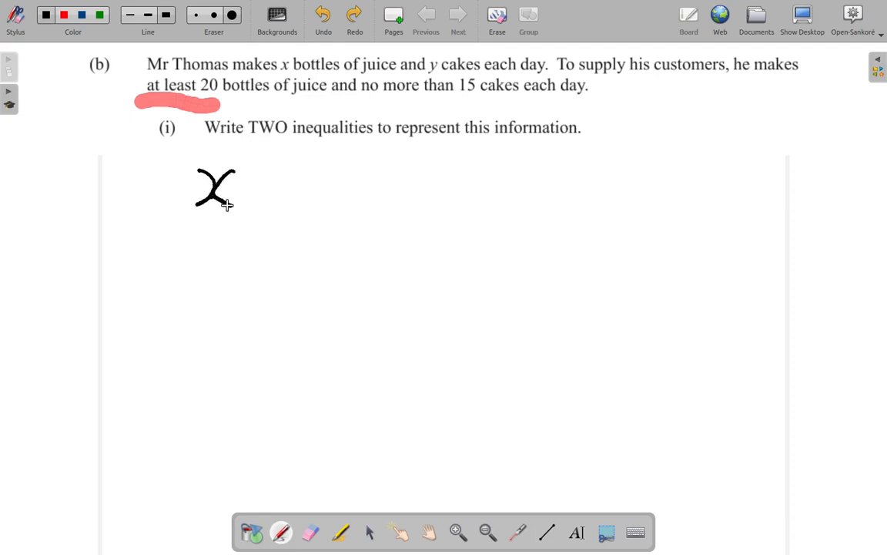
mouse_move(265, 173)
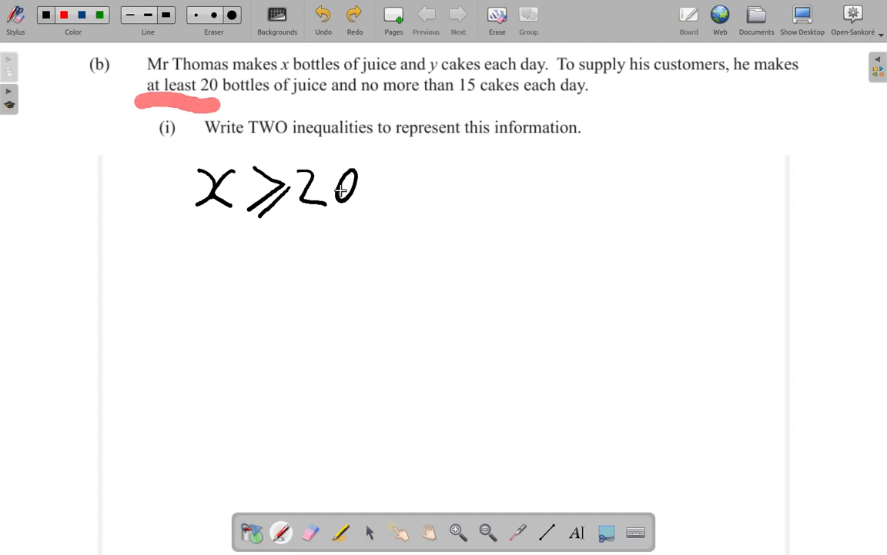
mouse_move(308, 518)
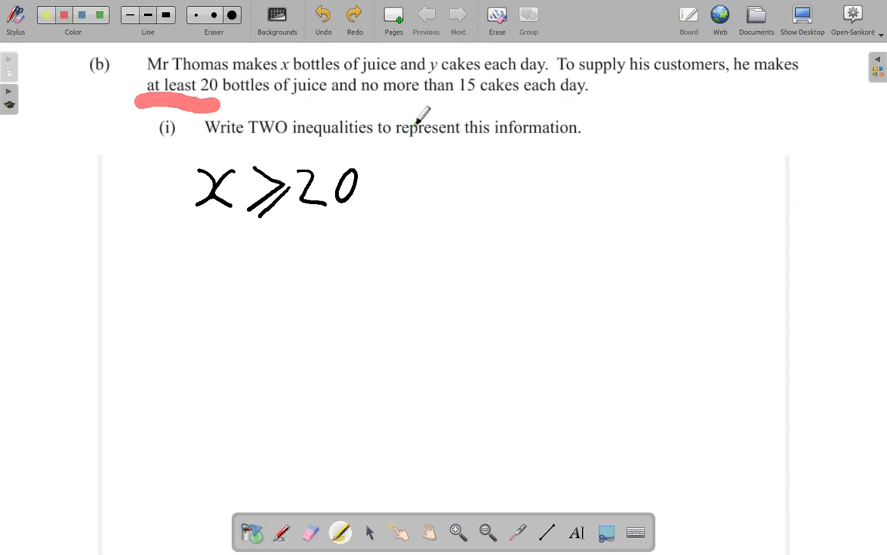
mouse_move(377, 91)
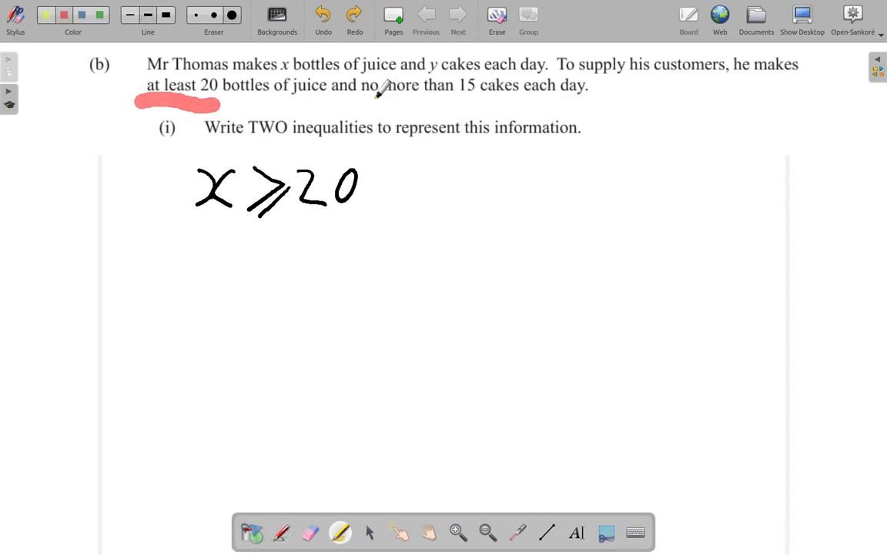
Step: Highlight the phrase 'no more than' in the problem text with a red stroke
drag(357, 105, 474, 105)
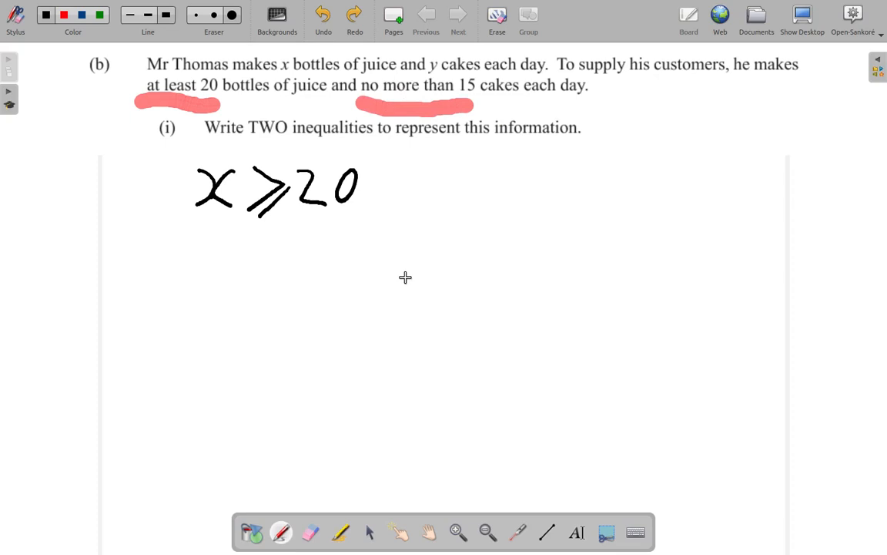
mouse_move(391, 59)
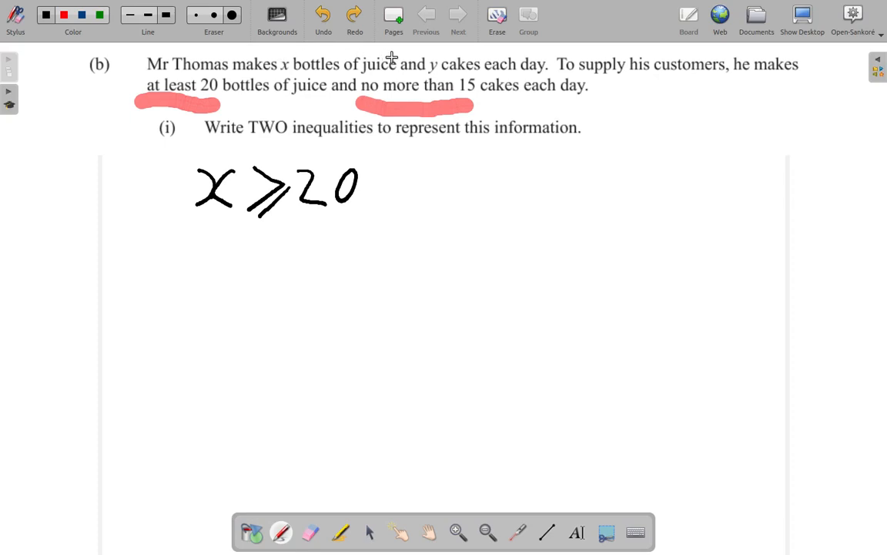
mouse_move(373, 207)
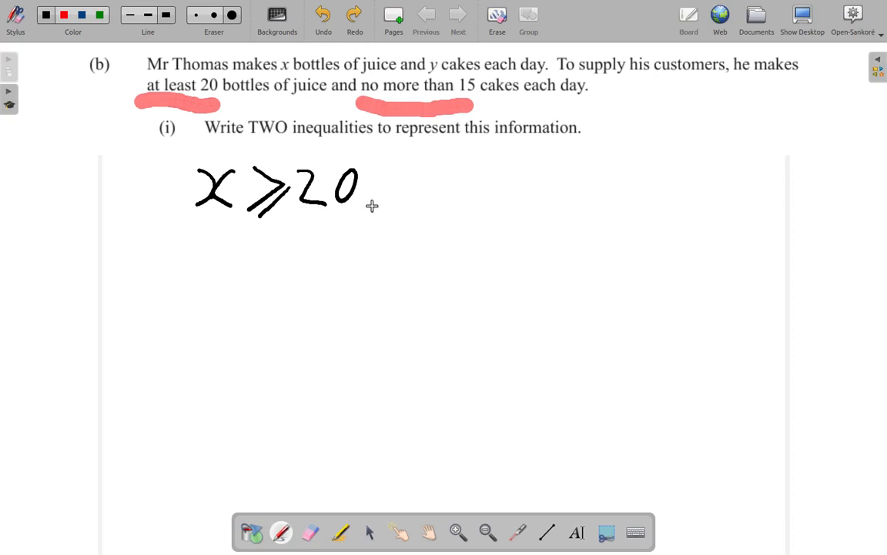
mouse_move(206, 268)
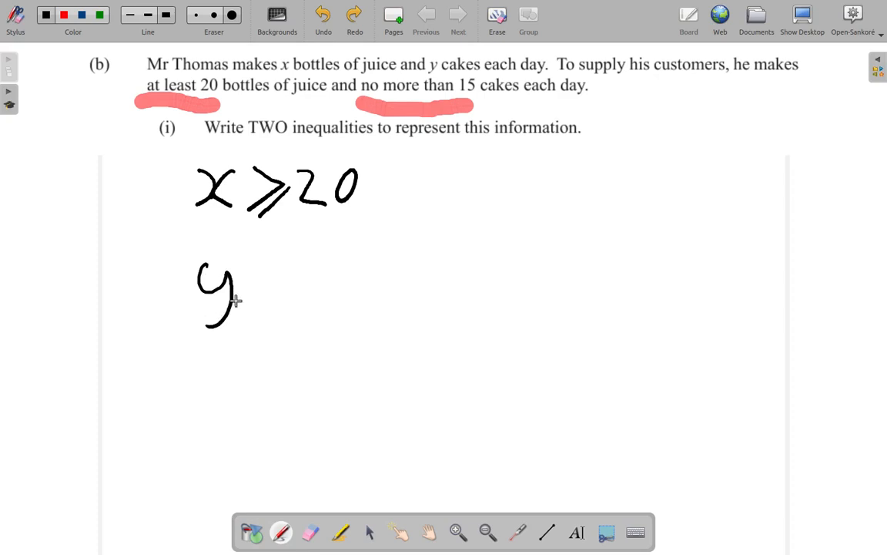
mouse_move(265, 285)
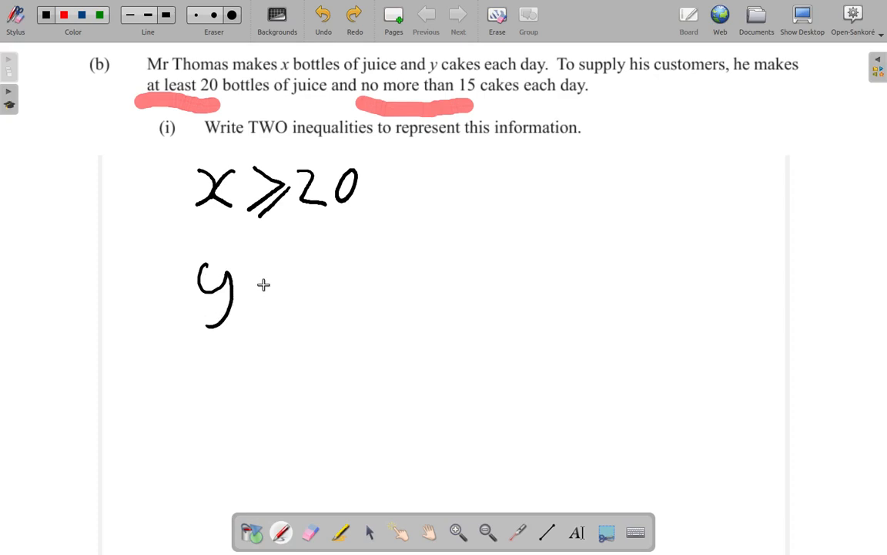
mouse_move(271, 268)
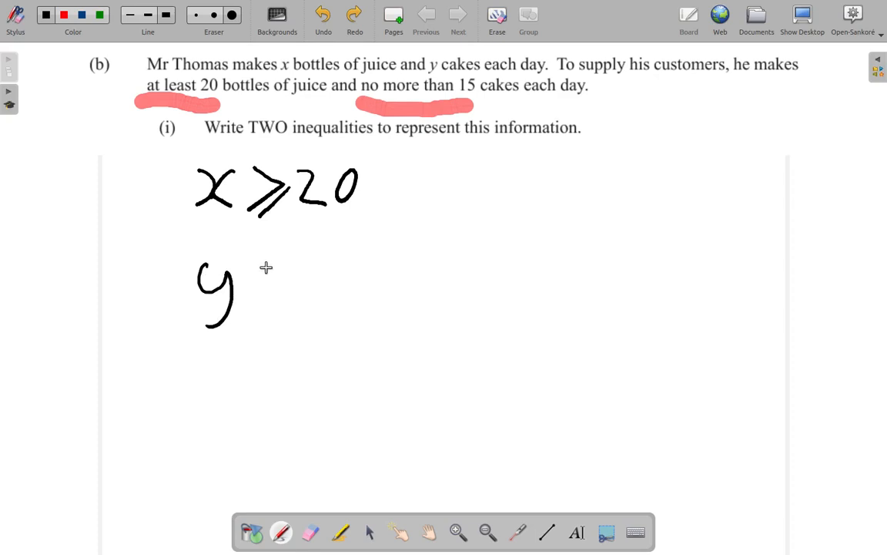
mouse_move(271, 268)
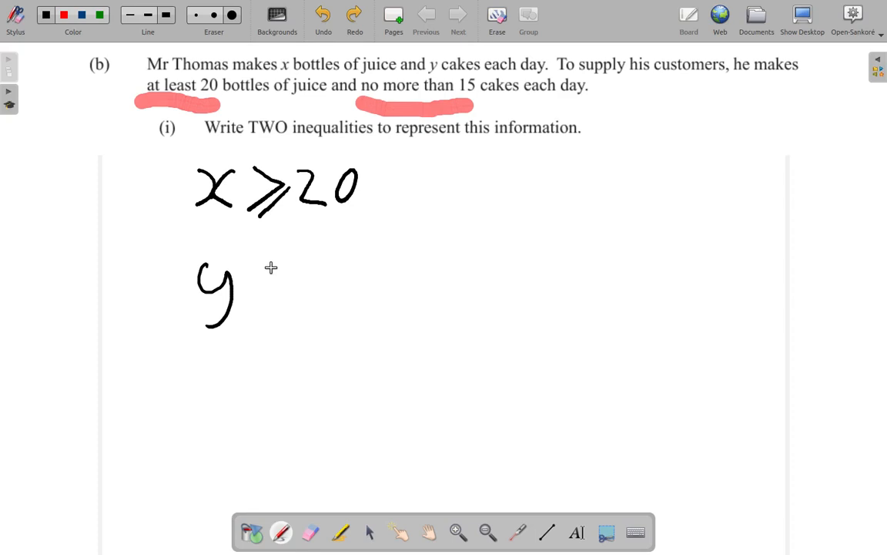
Step: Handwrite the ≤ sign and the number 15 to complete y ≤ 15 beneath x ≥ 20
drag(248, 286, 285, 265)
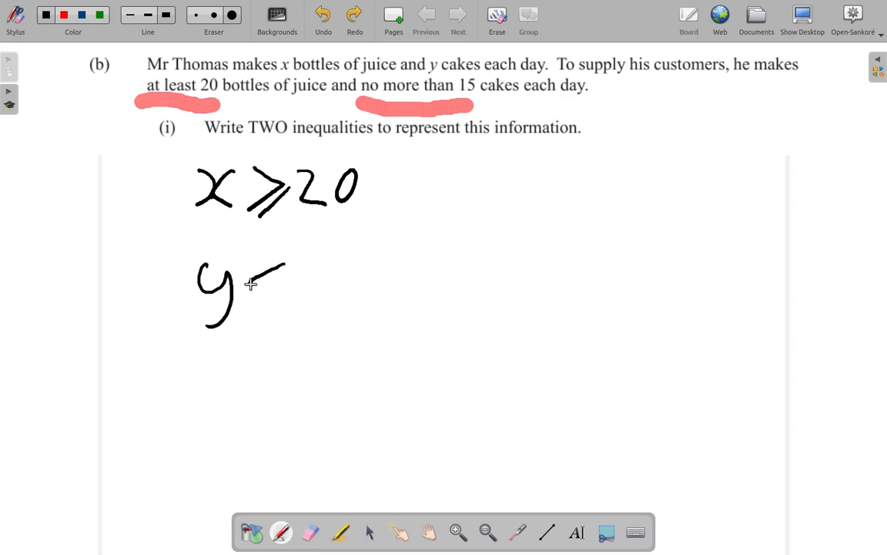
drag(285, 280, 254, 316)
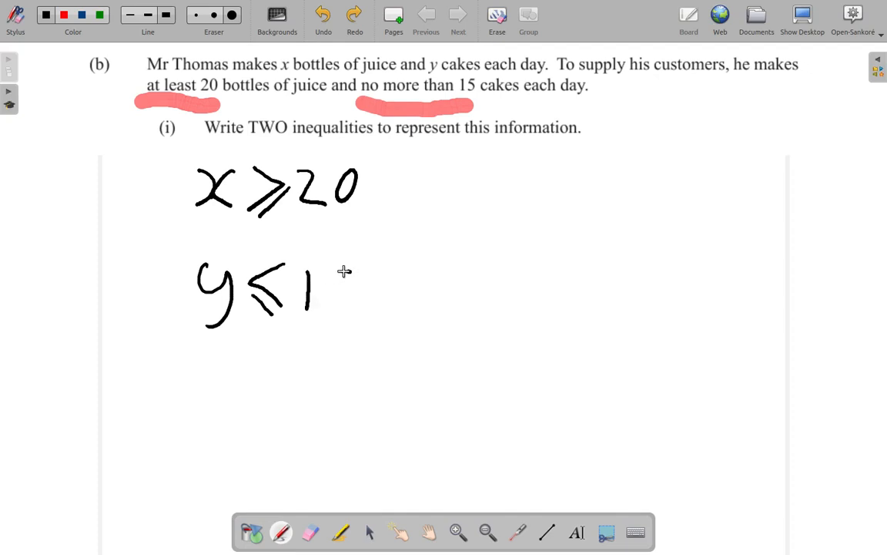
drag(339, 274, 336, 308)
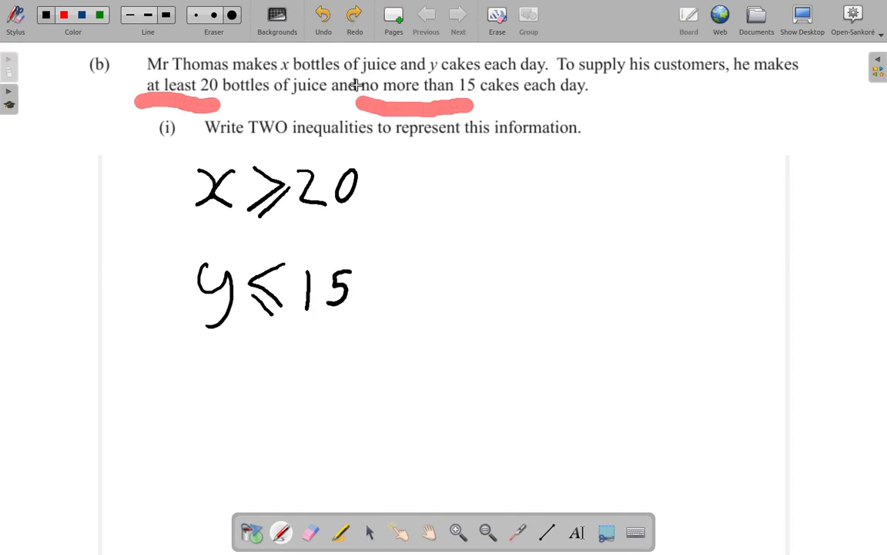
mouse_move(370, 135)
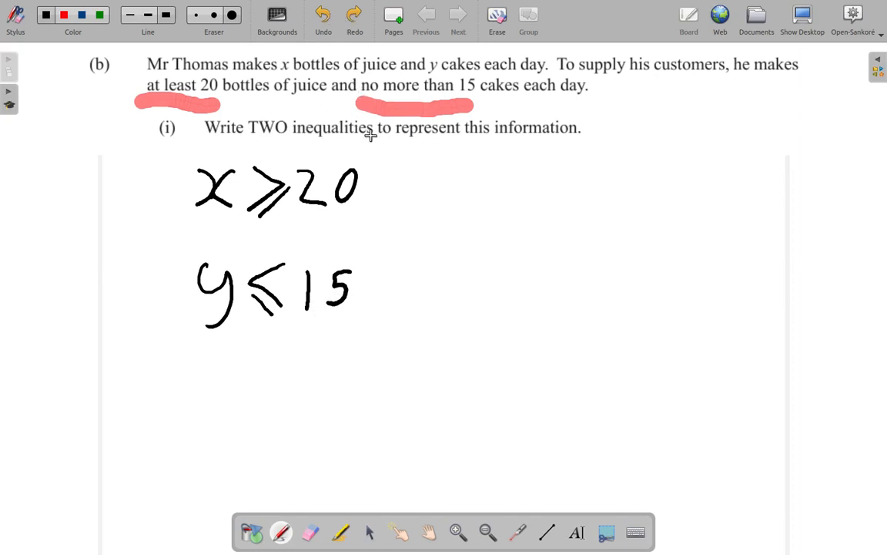